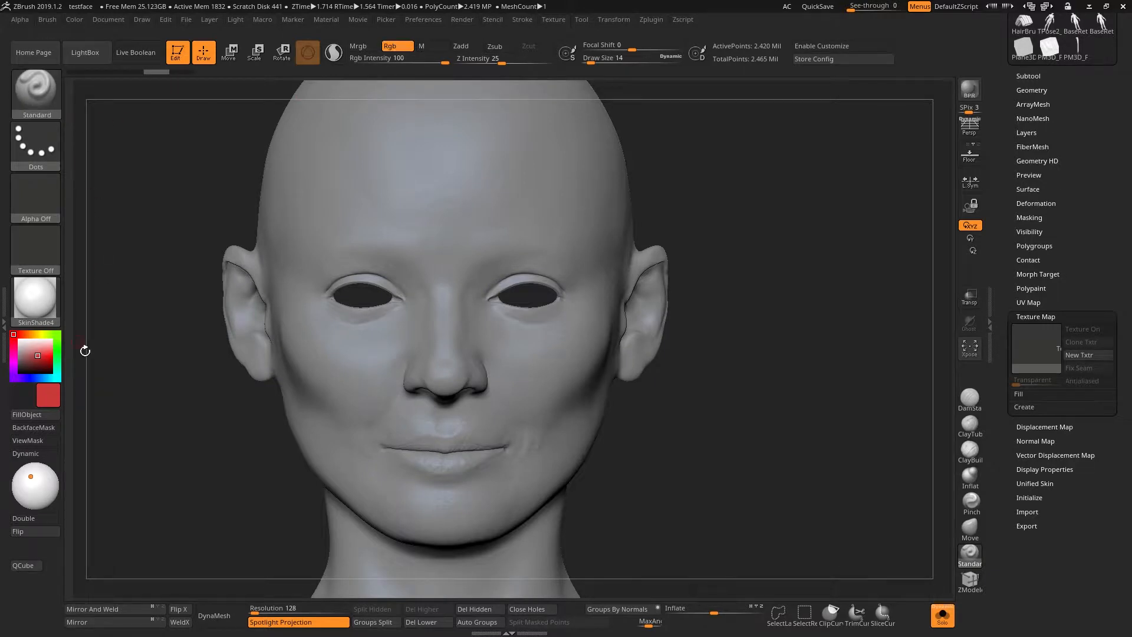
- Paint two overlapping red strokes to build a red patch across the forehead
{"action": "left_click_drag", "start_coordinate": [441, 224], "coordinate": [495, 191]}
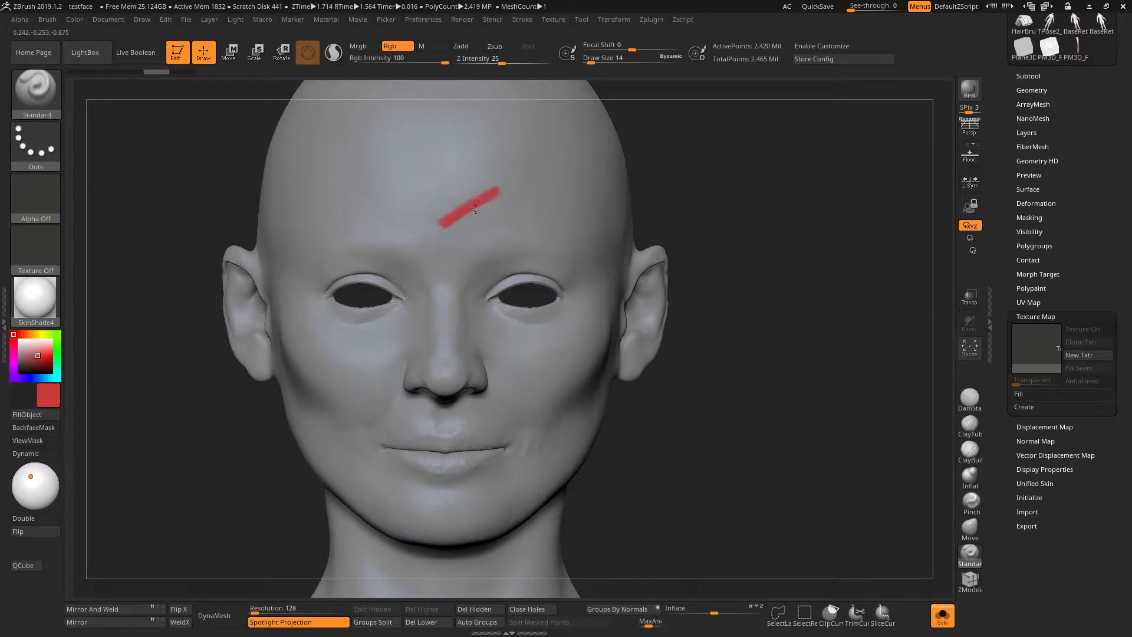
{"action": "left_click_drag", "start_coordinate": [448, 217], "coordinate": [499, 181]}
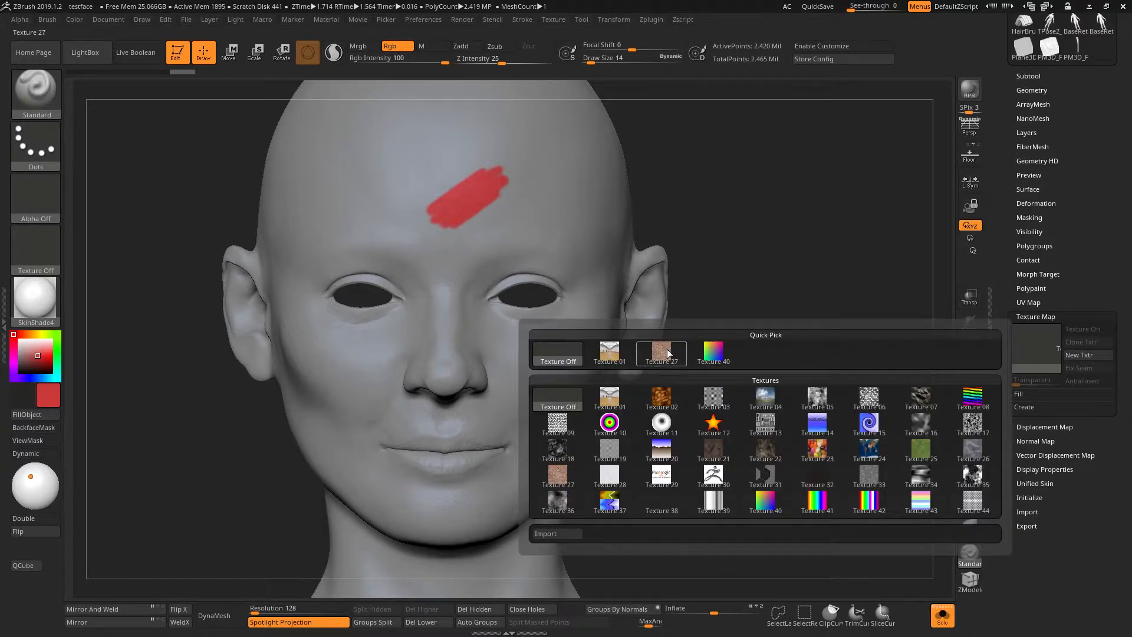
- Assign Texture 27 as the head's texture map and acknowledge the UV Mapping note
{"action": "left_click", "coordinate": [660, 354]}
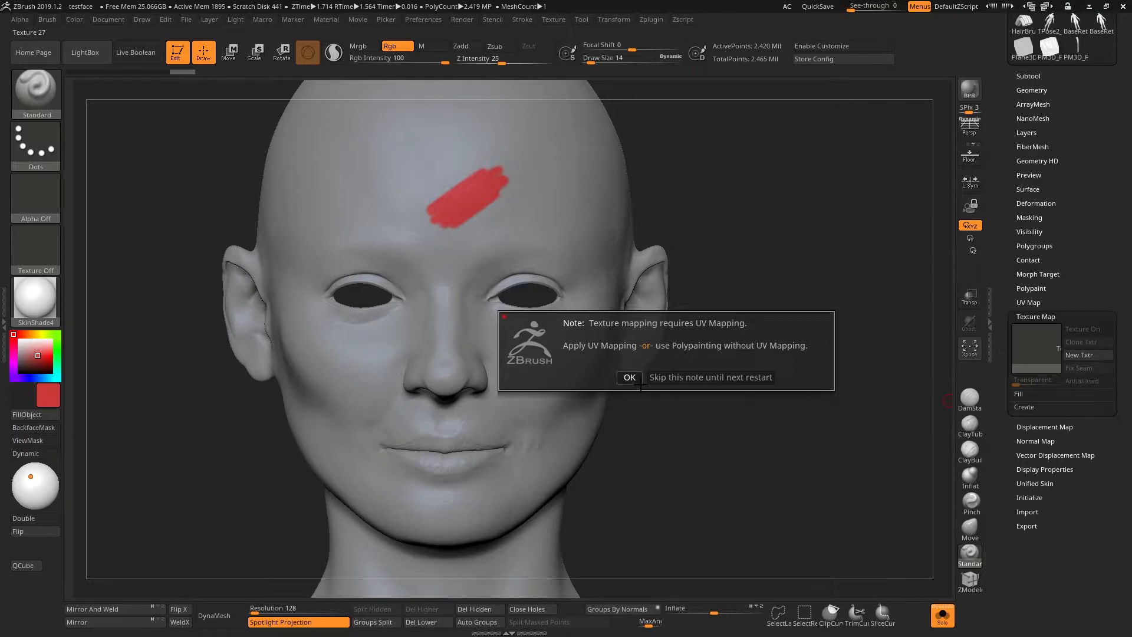
{"action": "left_click", "coordinate": [628, 376]}
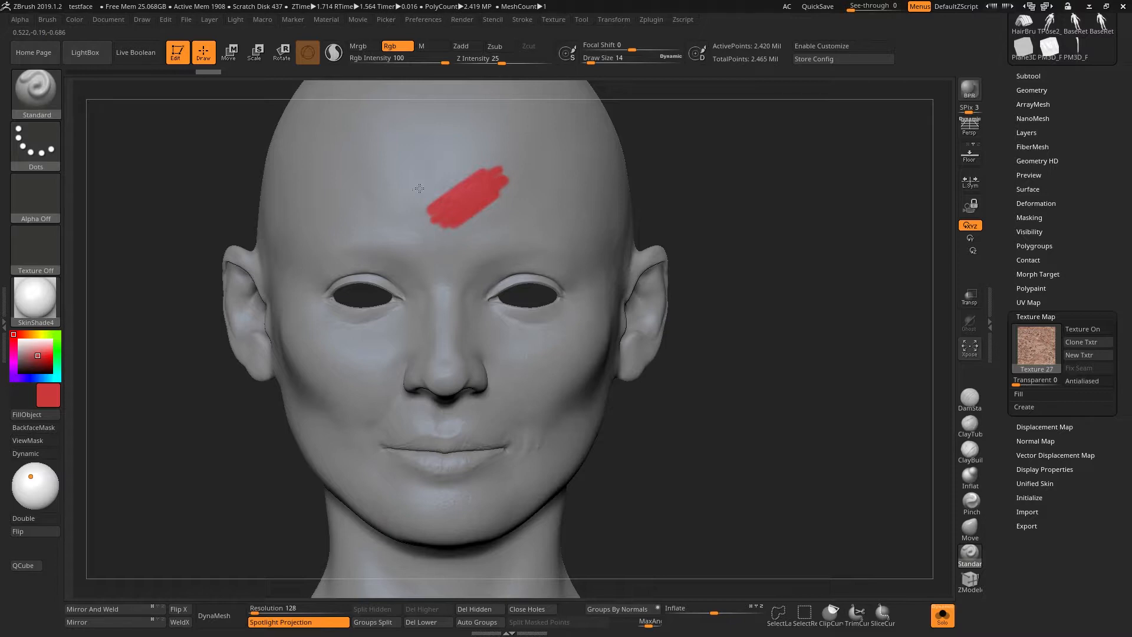
{"action": "mouse_move", "coordinate": [547, 196]}
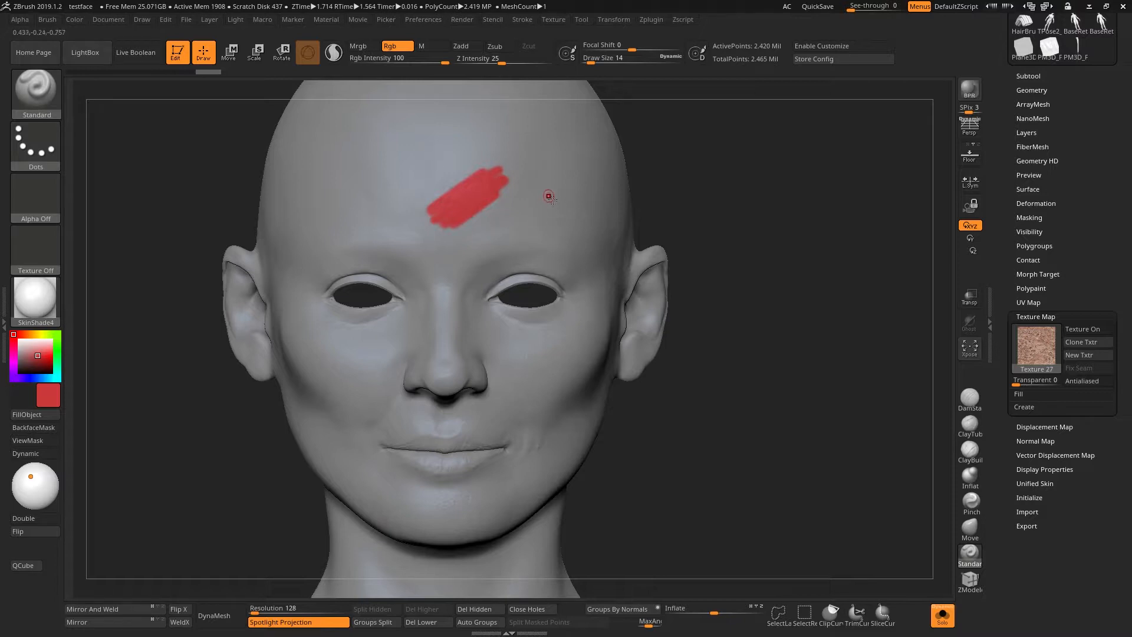
{"action": "mouse_move", "coordinate": [547, 219]}
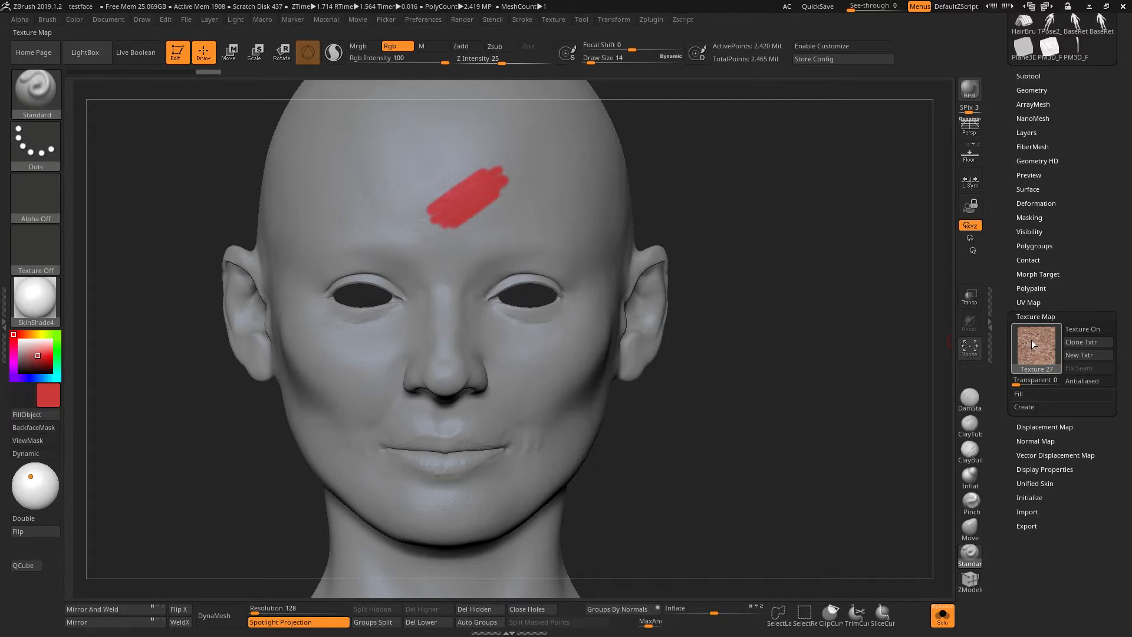
- Paint a second red forehead stroke, reselect a texture map, and dismiss the UV warning
{"action": "left_click", "coordinate": [1035, 345]}
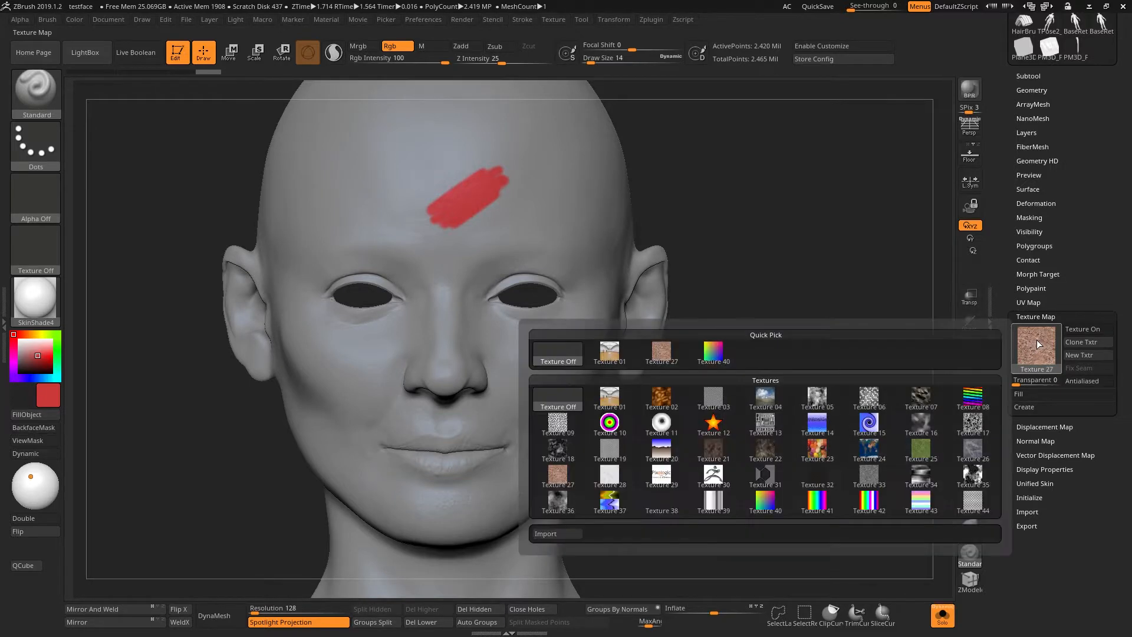
{"action": "left_click_drag", "start_coordinate": [483, 206], "coordinate": [538, 216]}
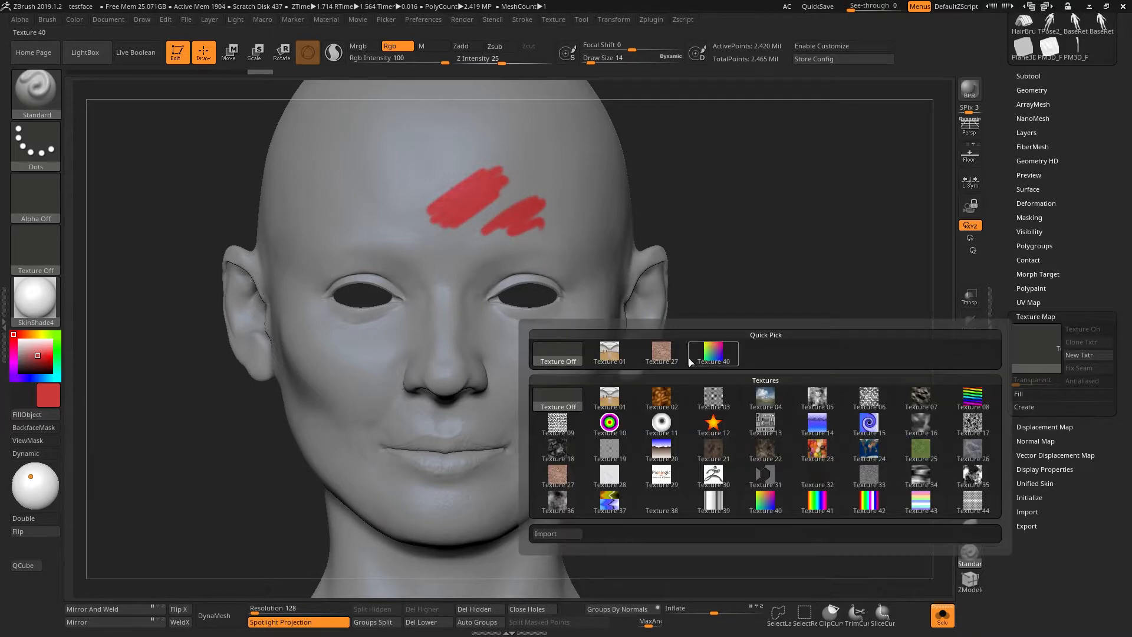
{"action": "left_click", "coordinate": [712, 354]}
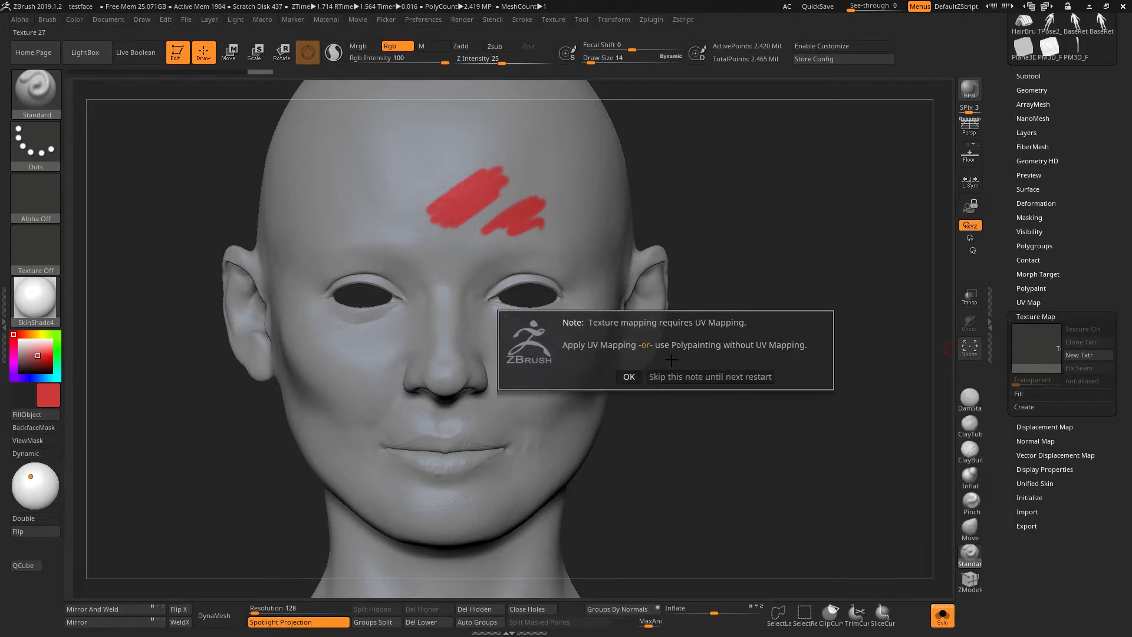
{"action": "left_click", "coordinate": [627, 376]}
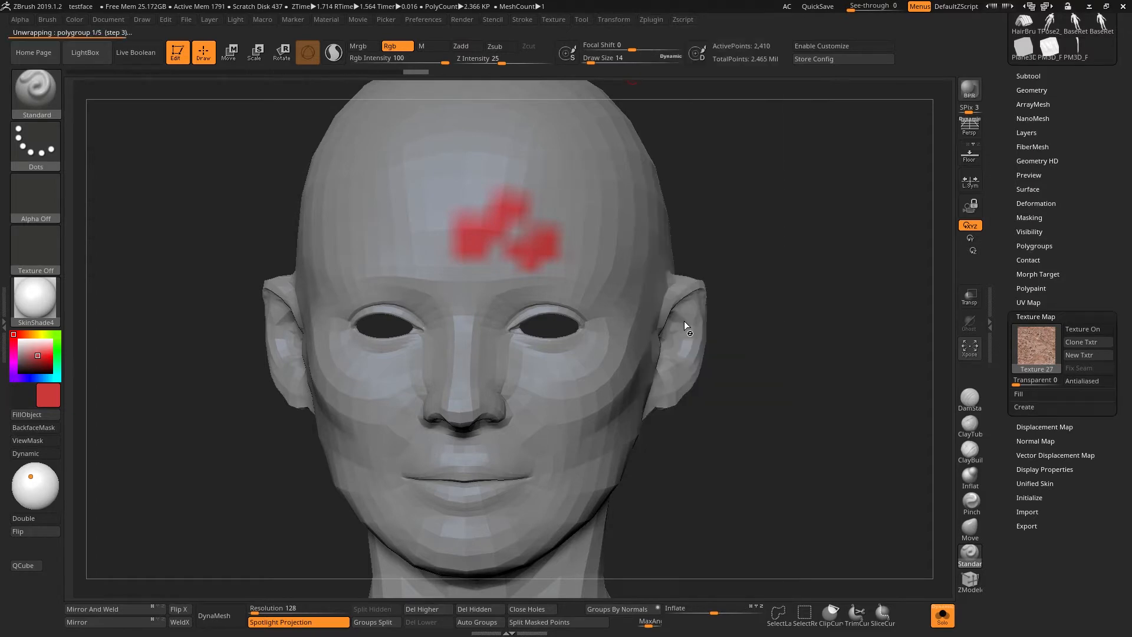
- Run UV Master's Unwrap on the head mesh and let it complete
{"action": "left_click", "coordinate": [1082, 328]}
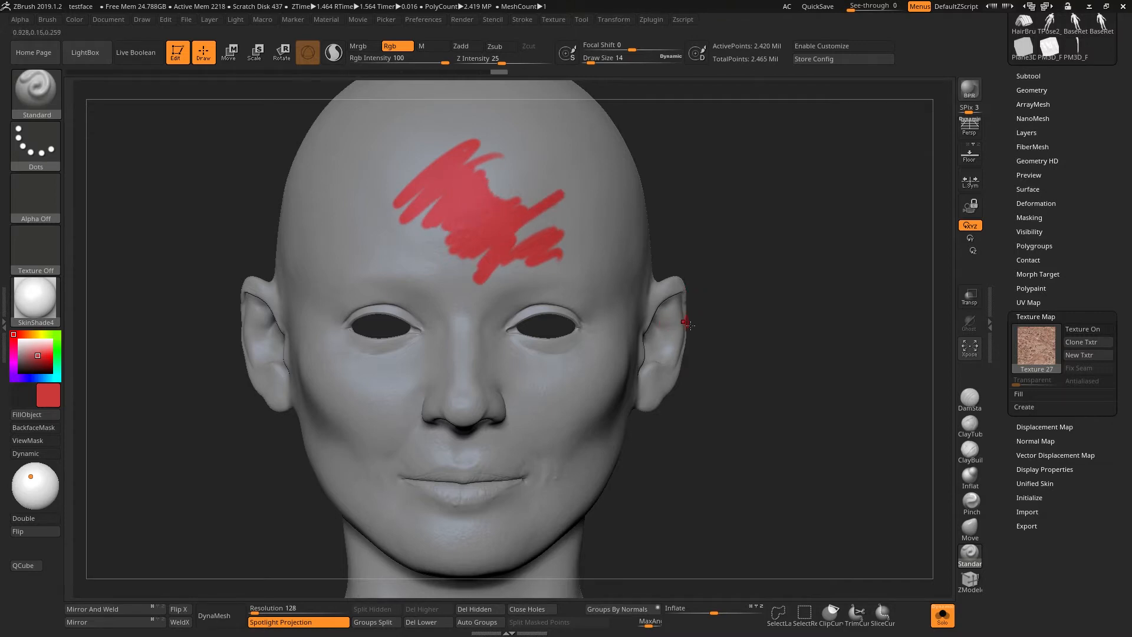
- Paint a red polypaint patch onto the right cheek beside the nose
{"action": "left_click_drag", "start_coordinate": [545, 390], "coordinate": [502, 415]}
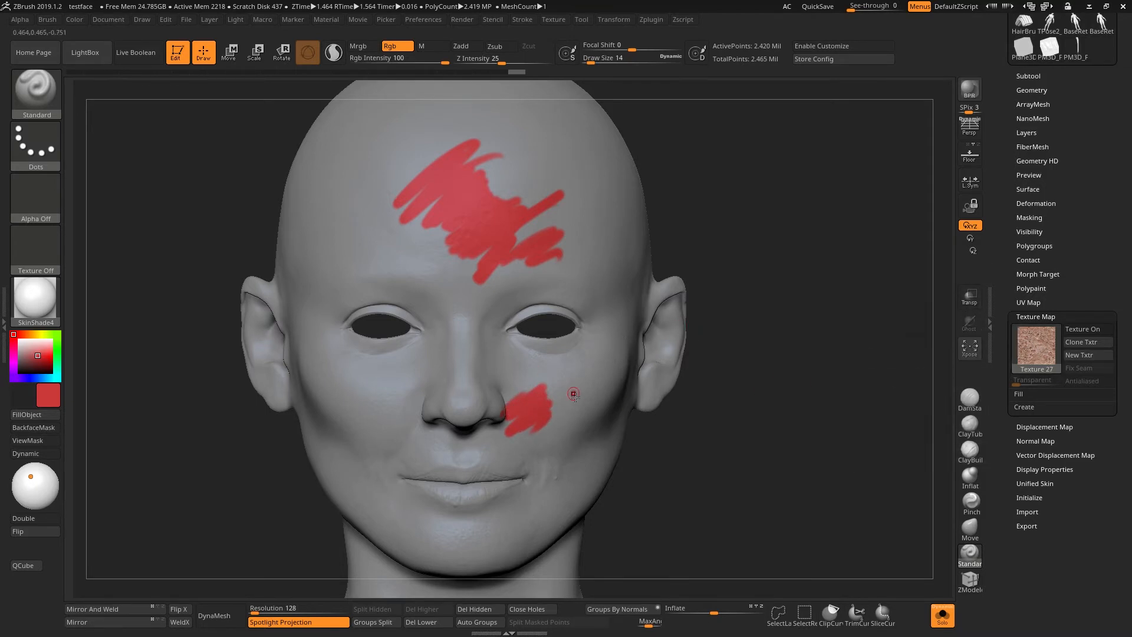
{"action": "mouse_move", "coordinate": [576, 390]}
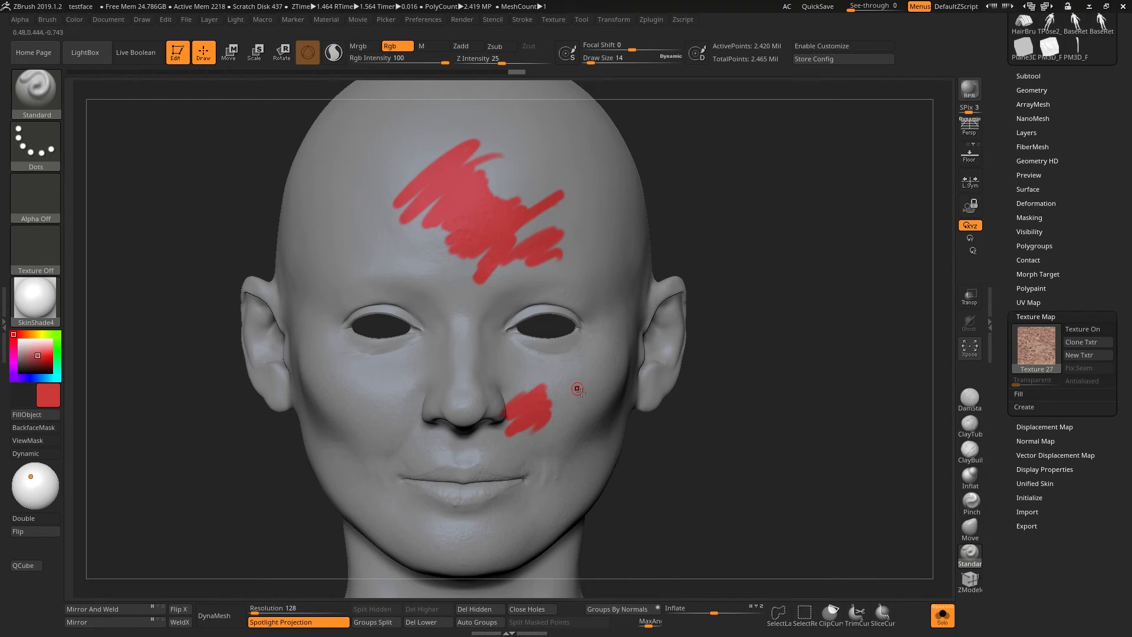